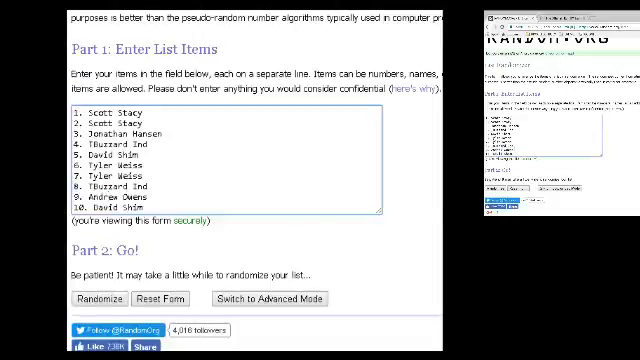
# - Randomize the ten-name list and reshuffle with Again until it reports 10 randomizations
pyautogui.scroll(-3)
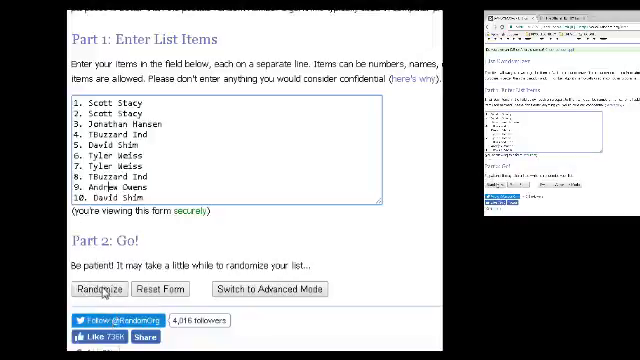
pyautogui.click(100, 288)
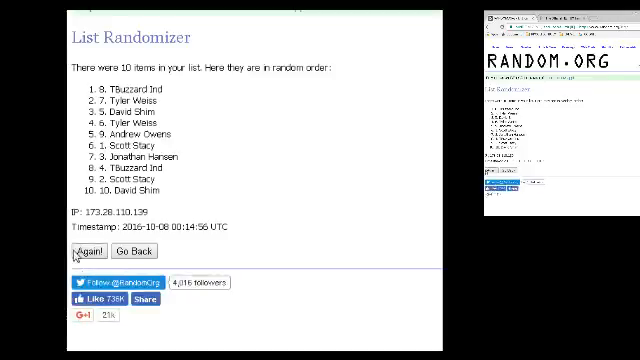
pyautogui.click(82, 246)
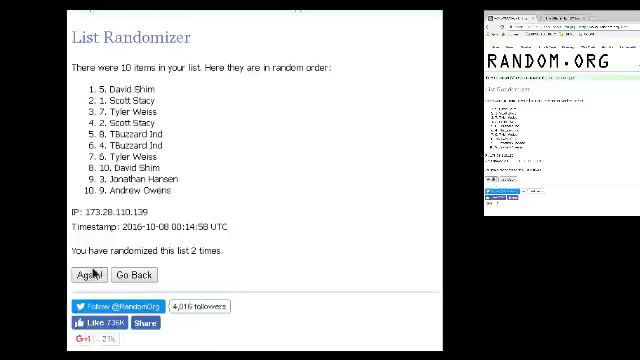
pyautogui.click(92, 276)
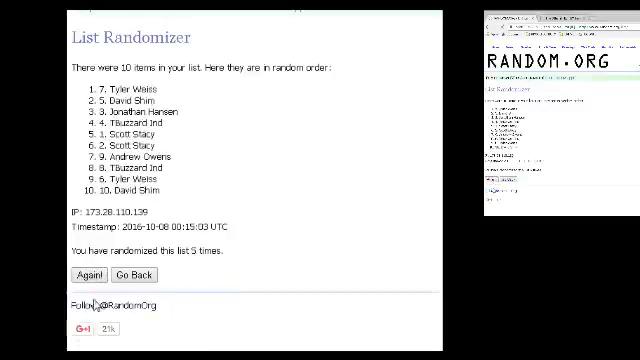
pyautogui.click(84, 276)
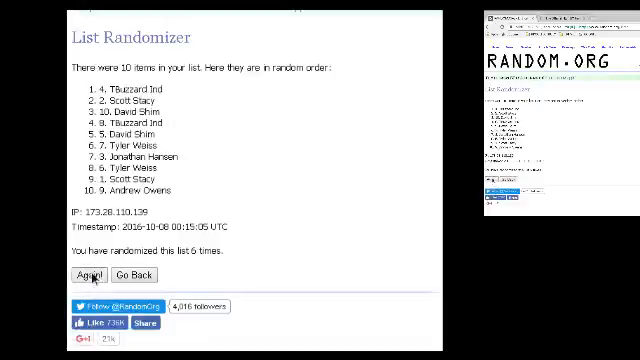
pyautogui.click(90, 276)
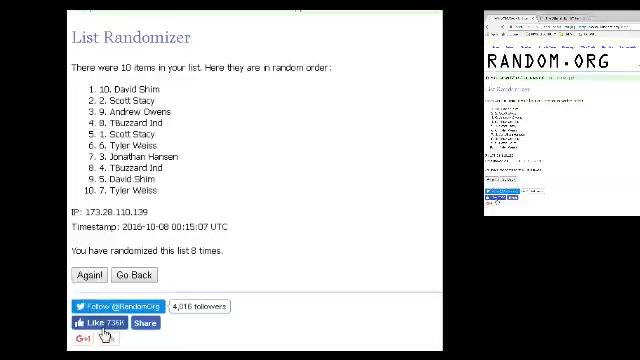
pyautogui.click(94, 274)
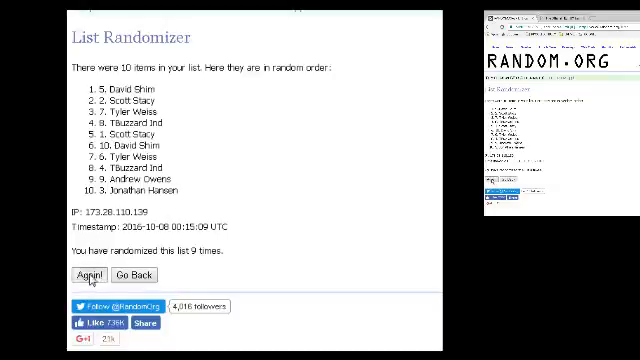
pyautogui.click(88, 276)
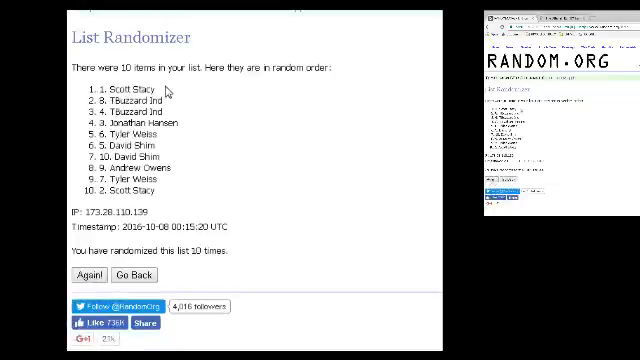